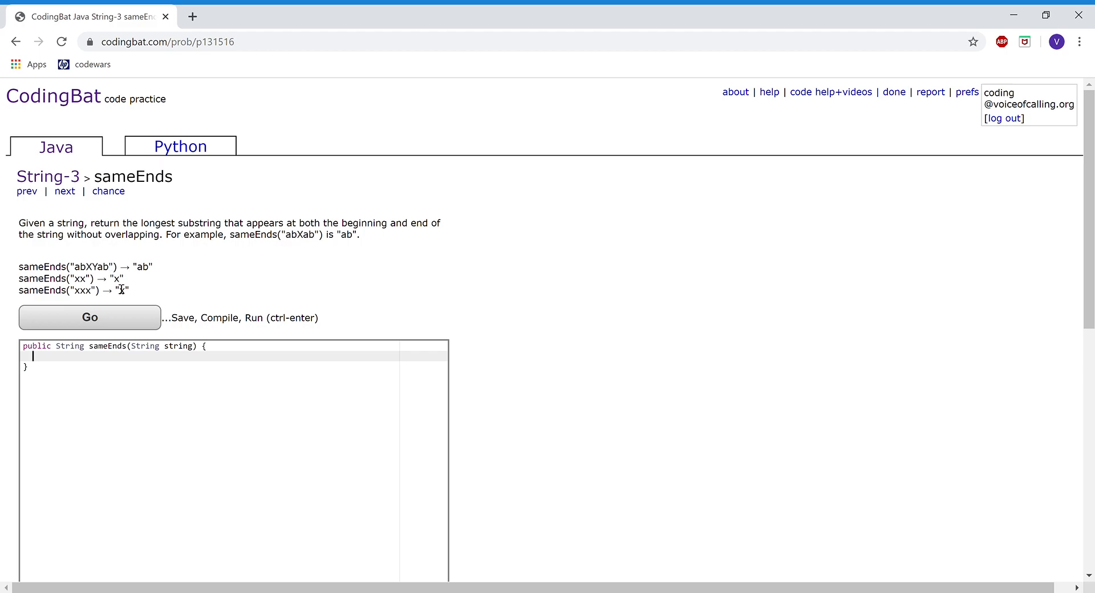
mouse_move(166, 363)
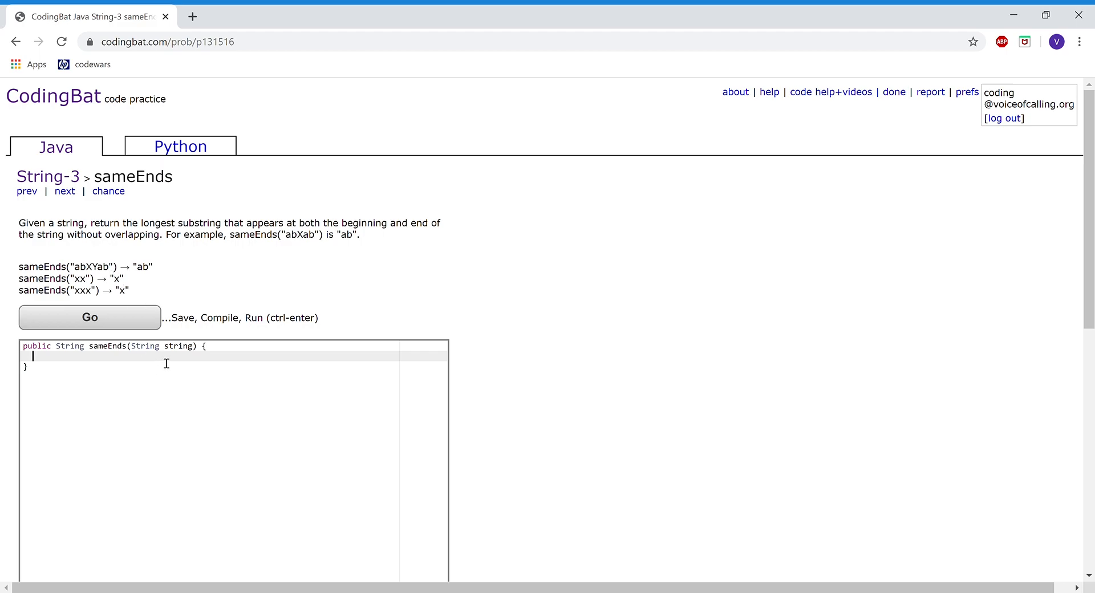
text(int)
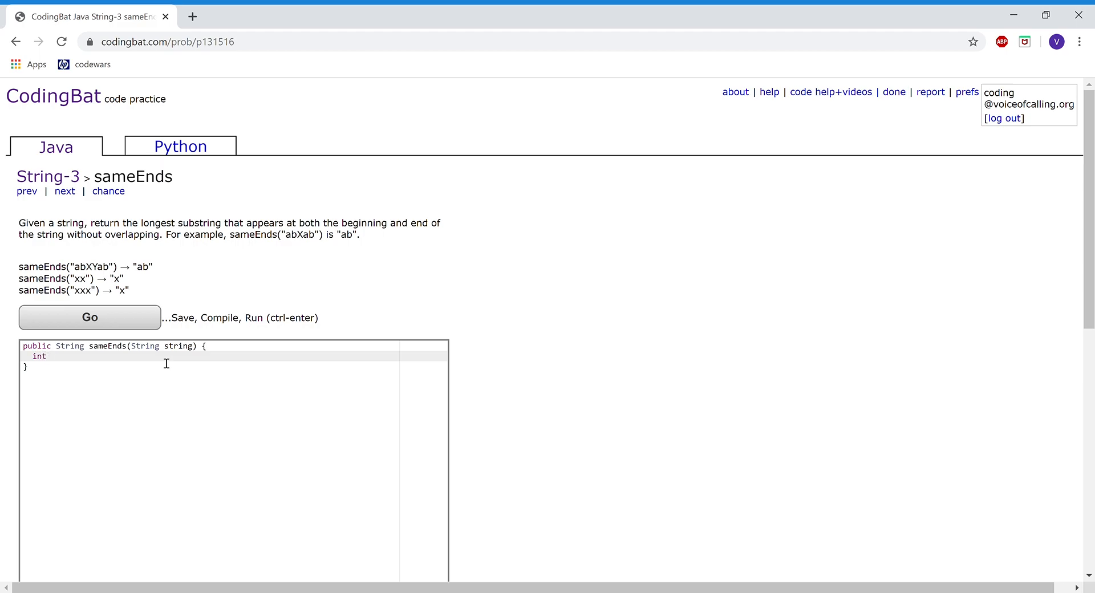
text(length)
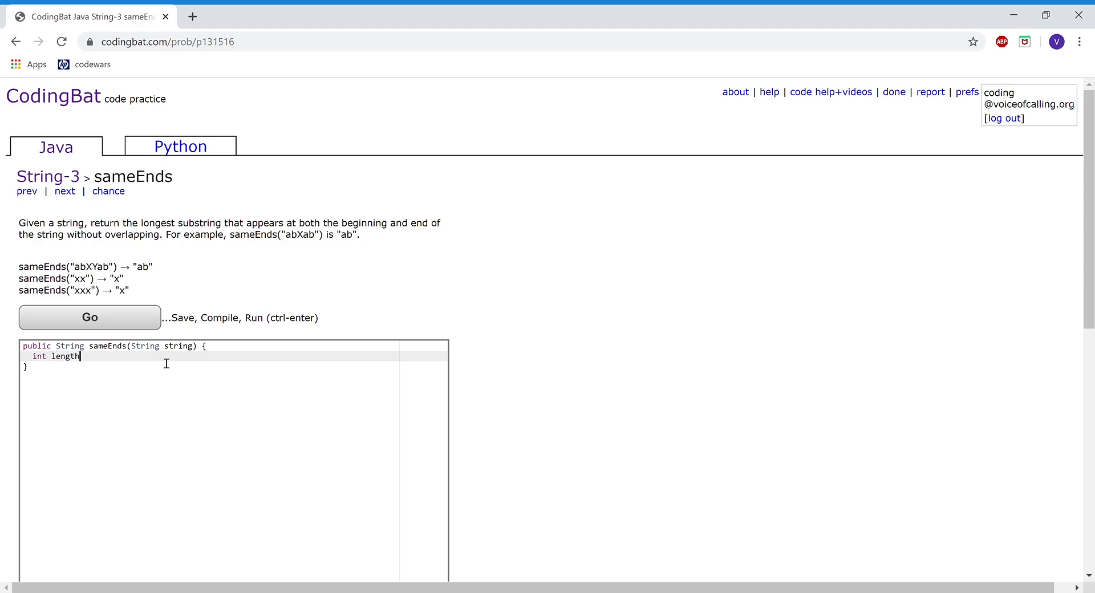
text(=)
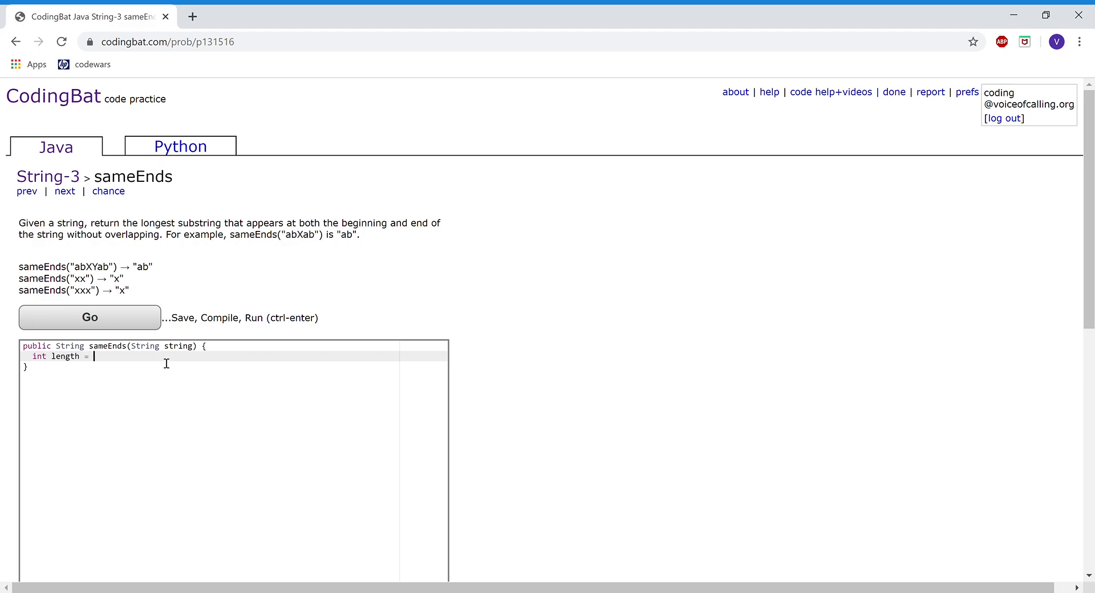
text(string.)
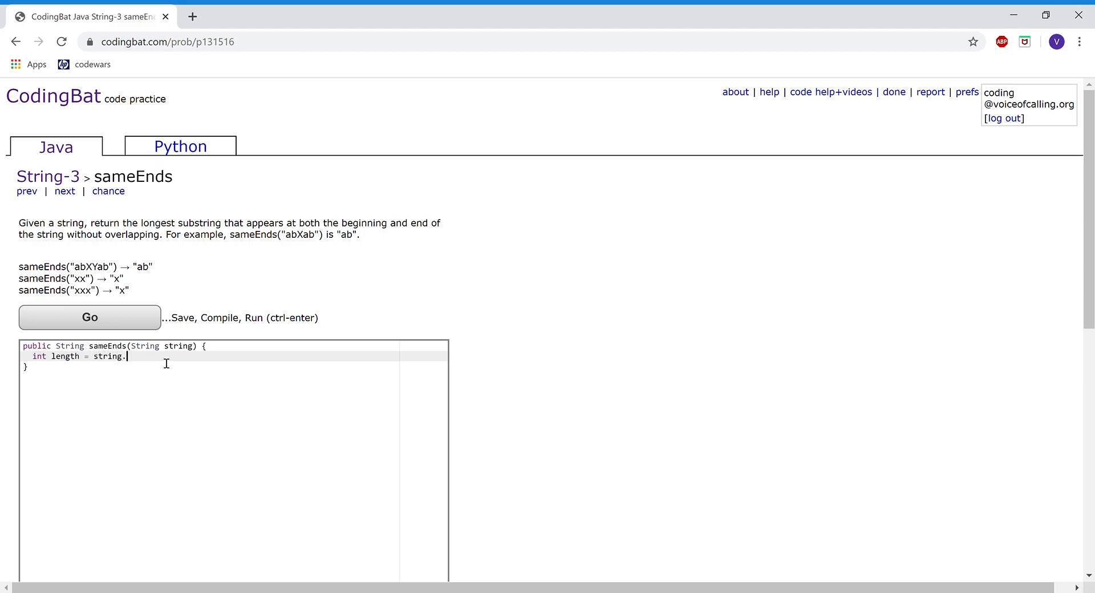
text(length();)
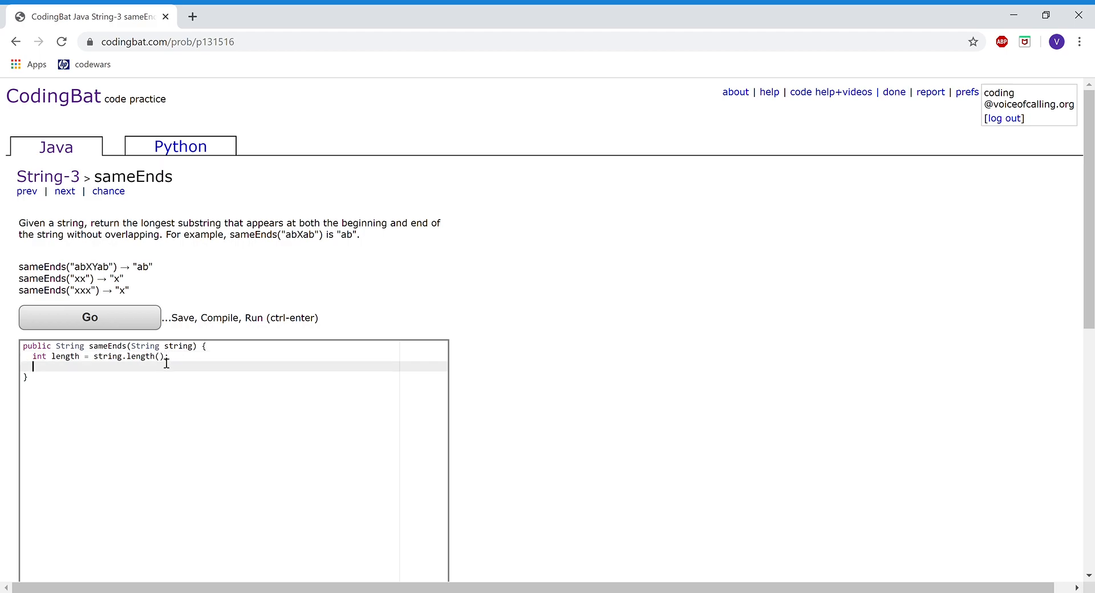
text(String)
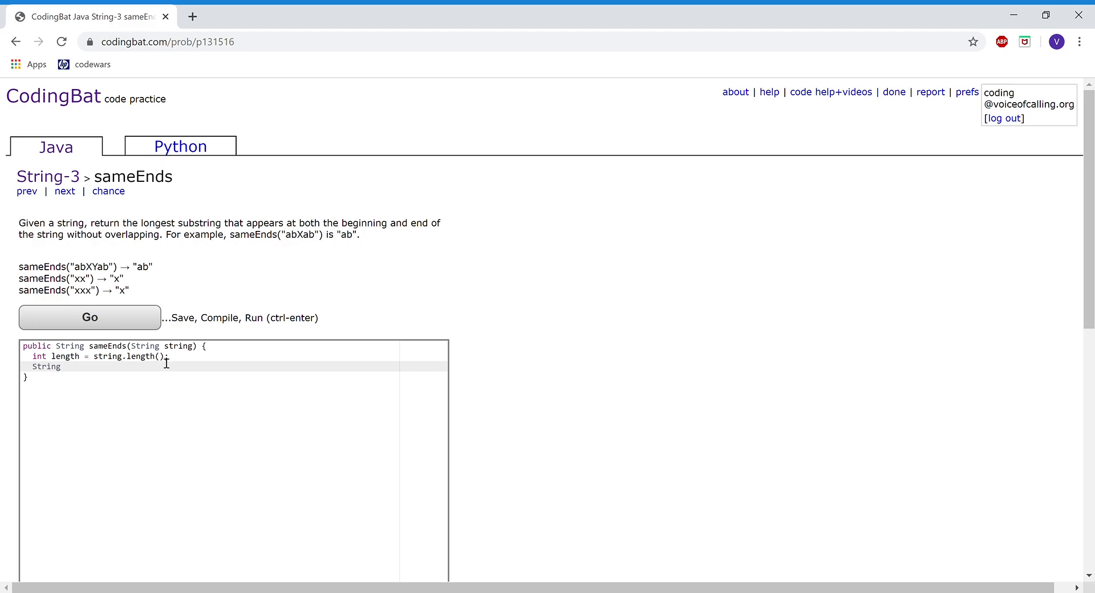
text(result)
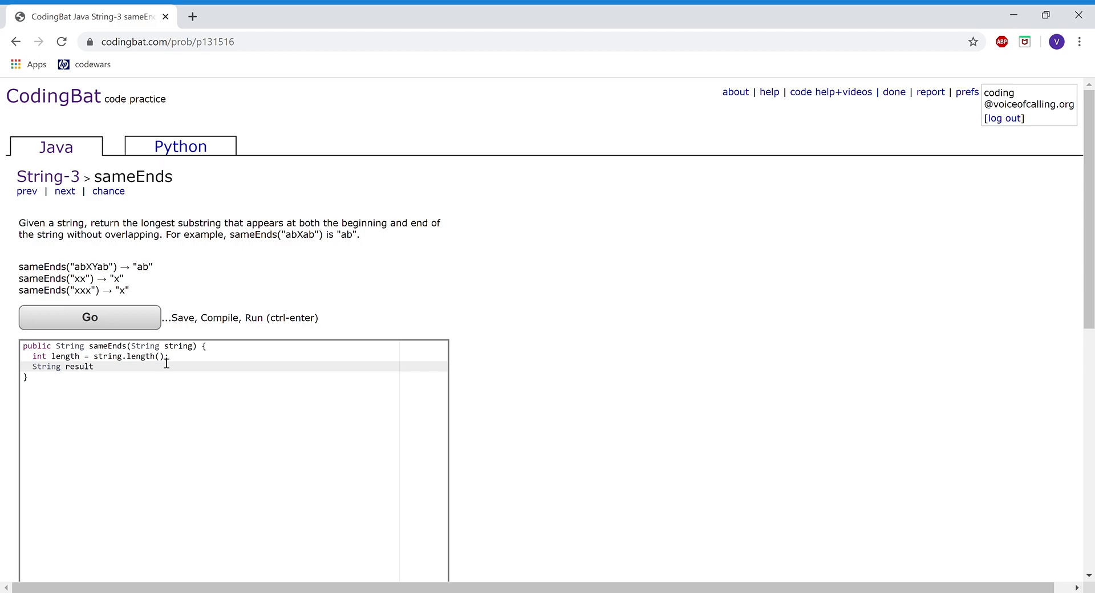
text(= "";)
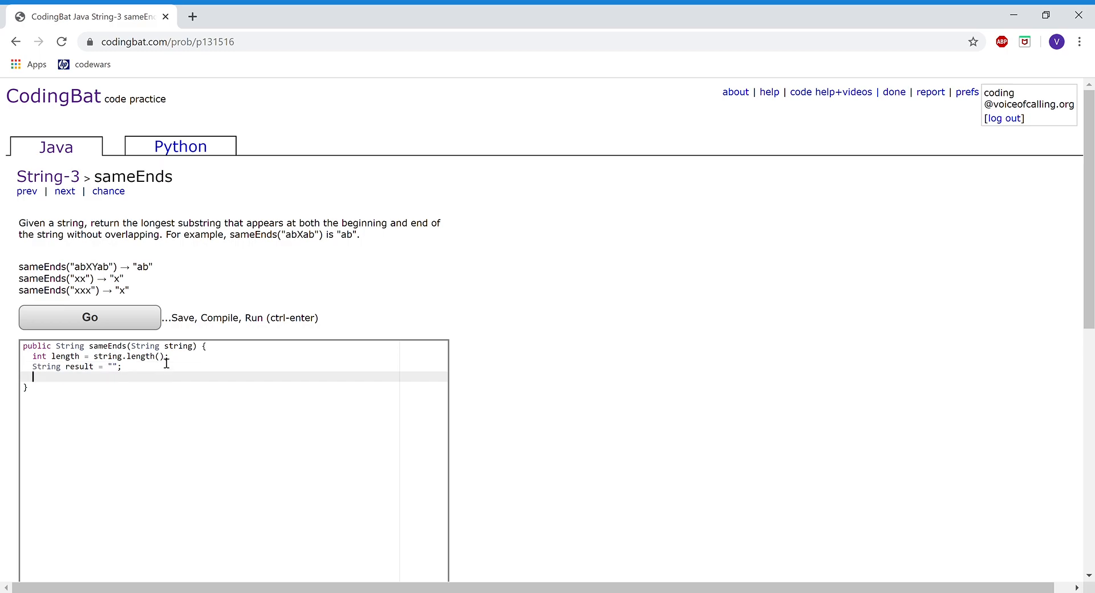
text(String)
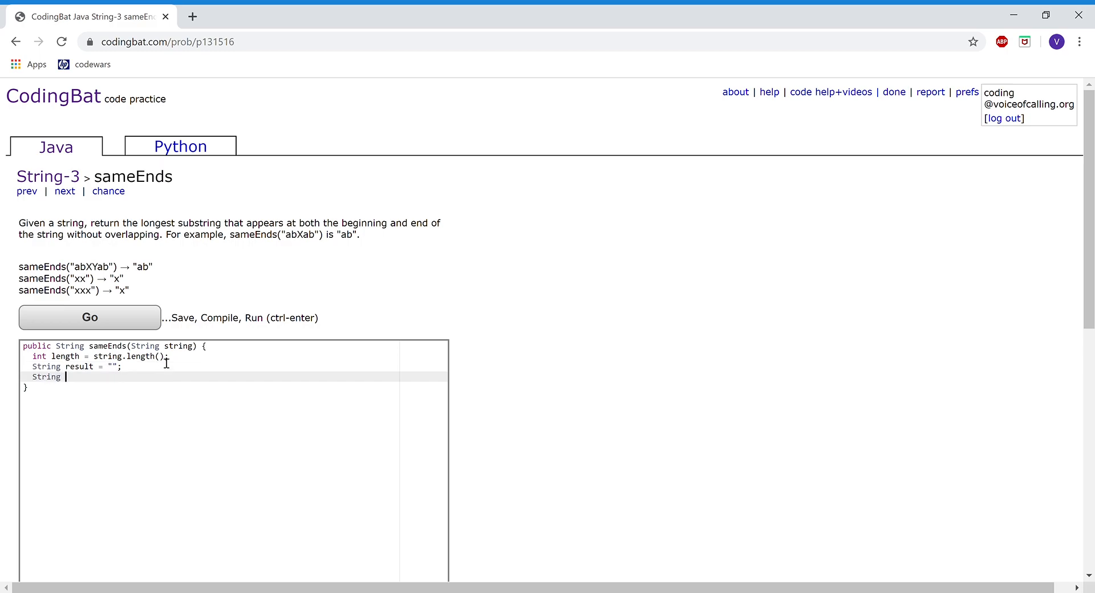
text(temp =)
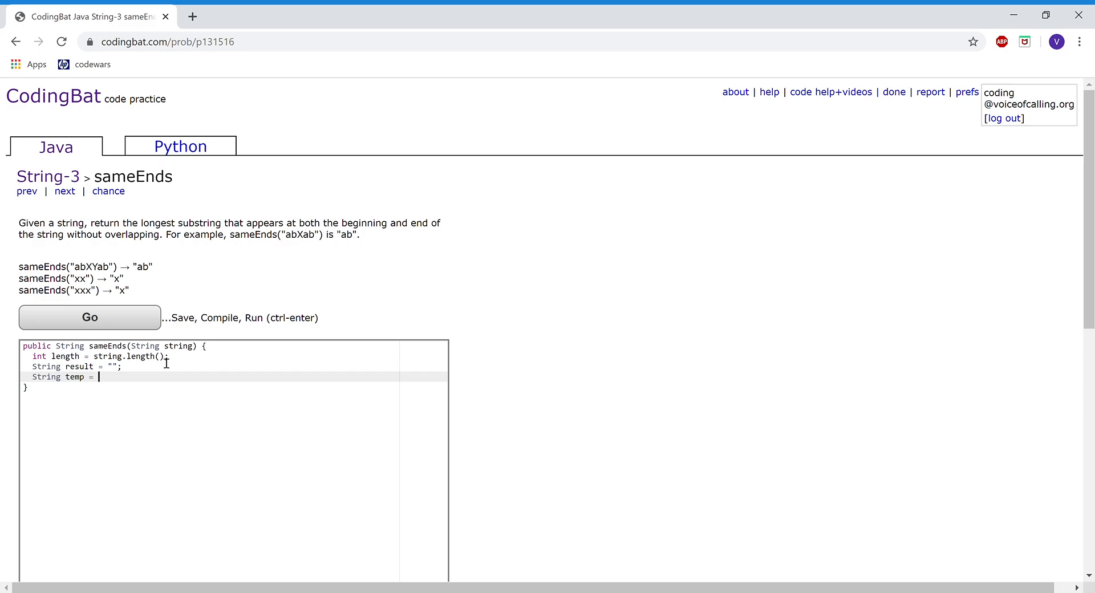
text("";)
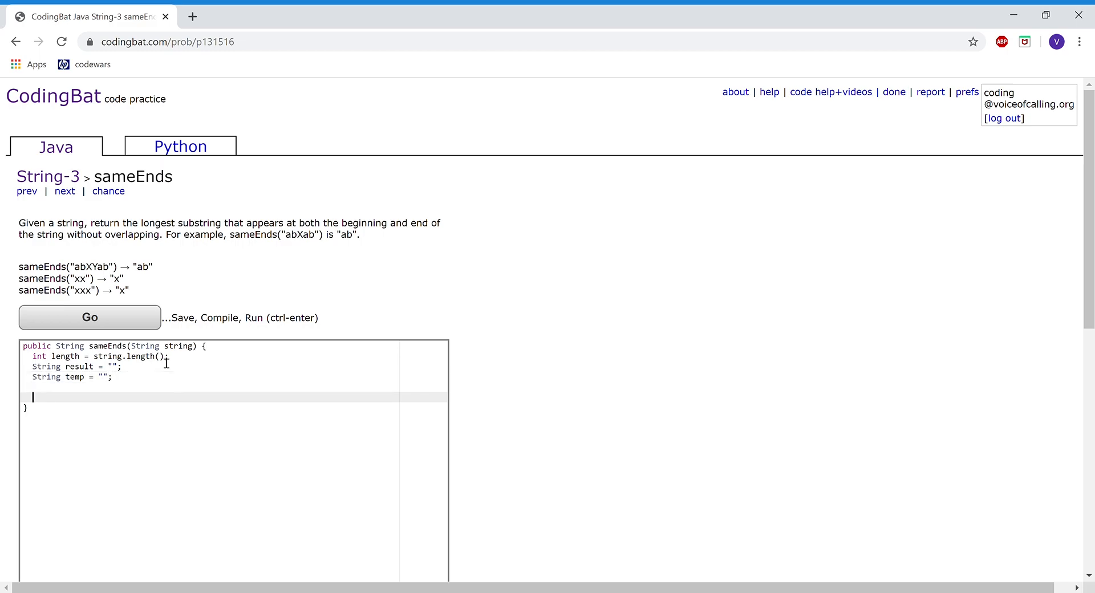
text(fo)
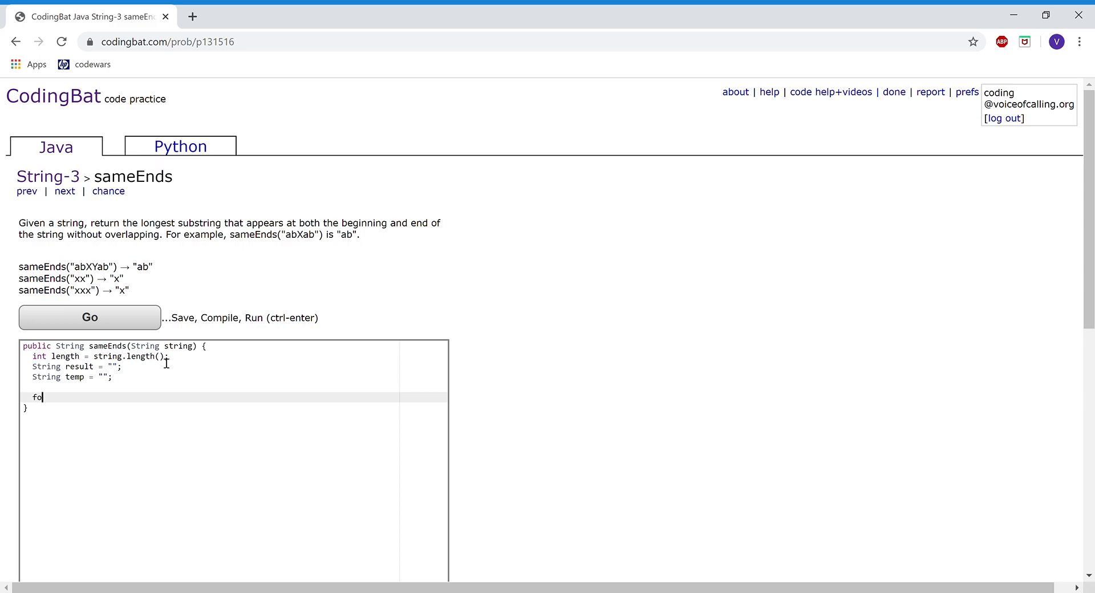
text(r())
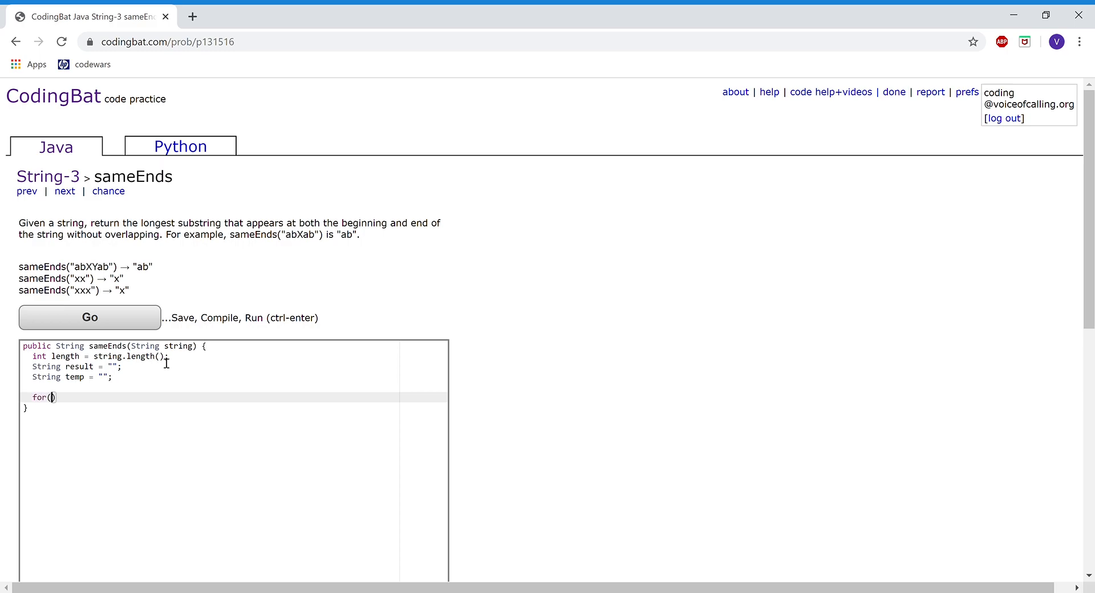
text(int i = 0)
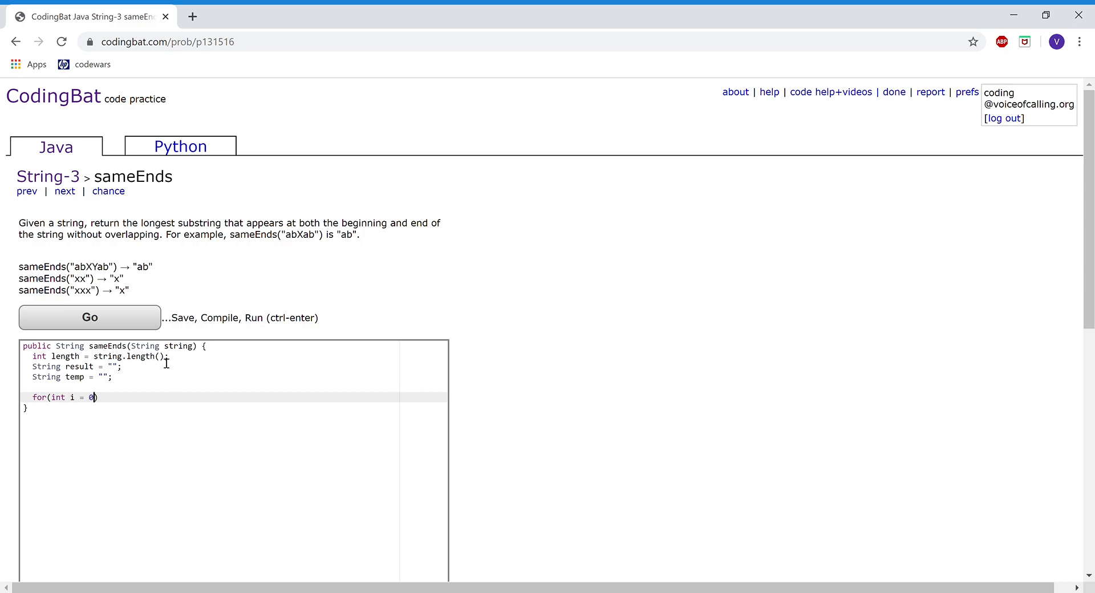
text(; i <)
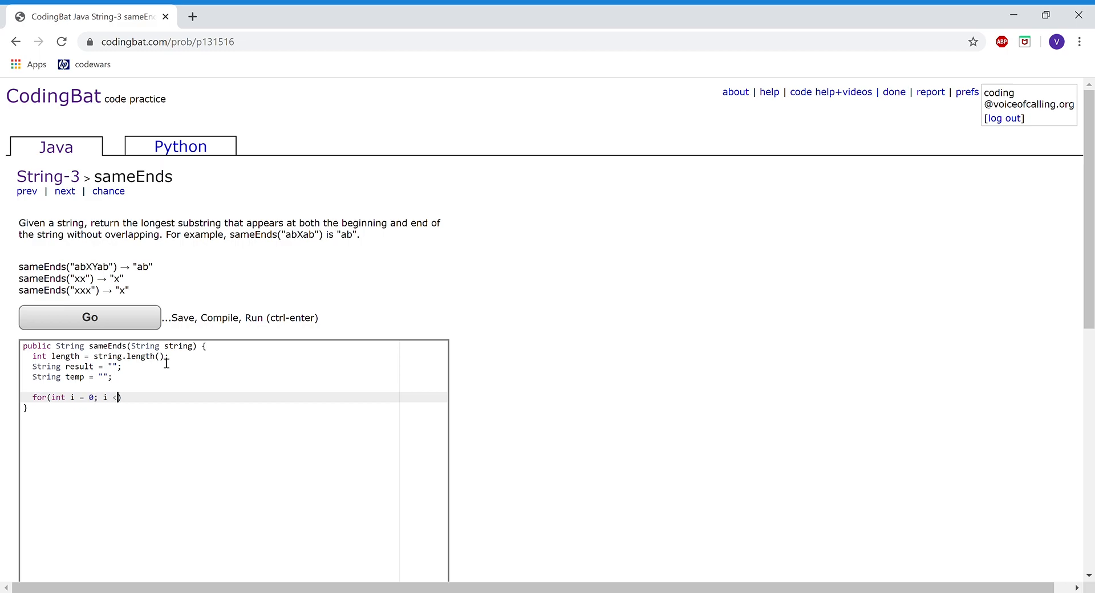
text(length; i++)
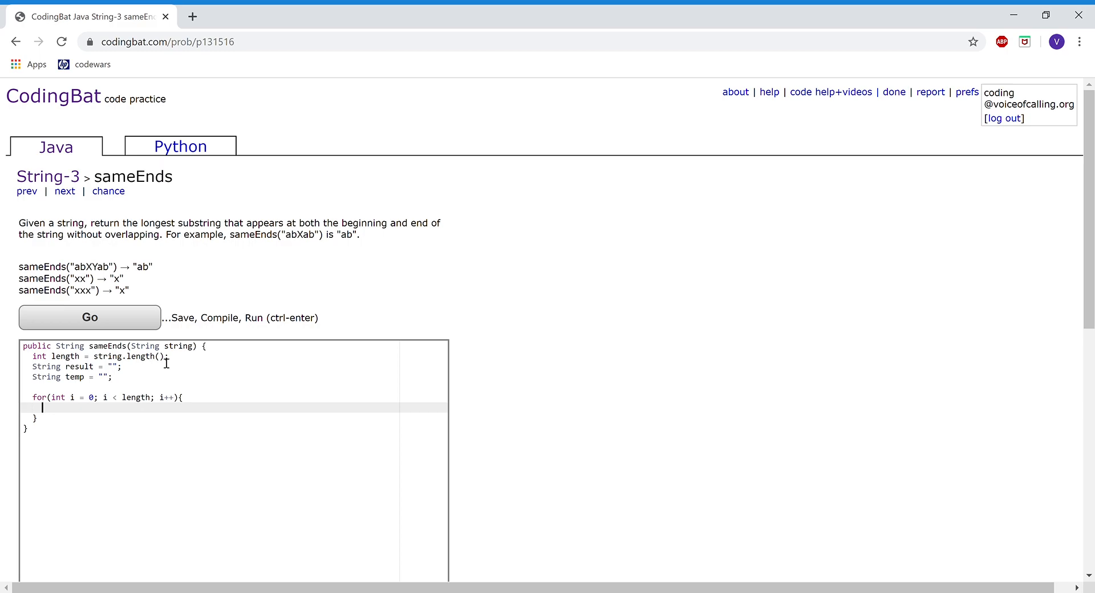
text(temp +=)
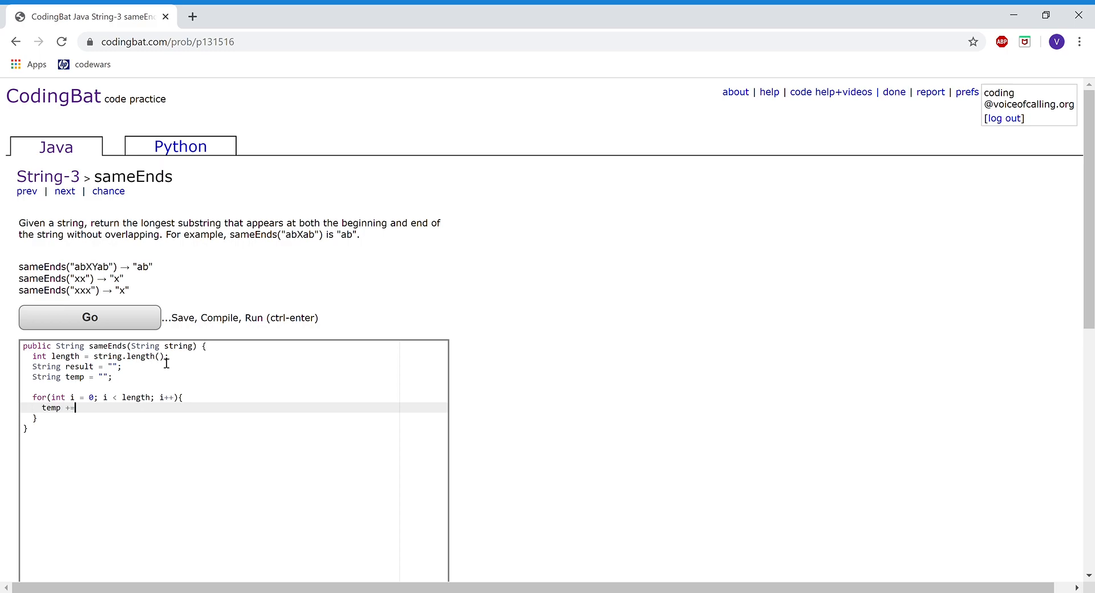
text(stri)
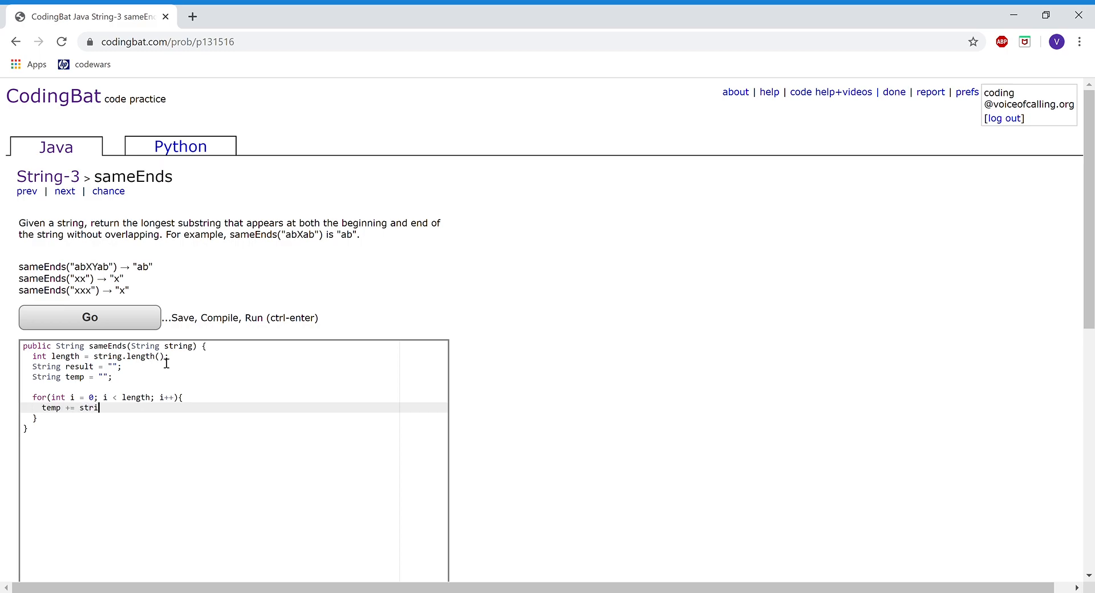
text(ng.charA)
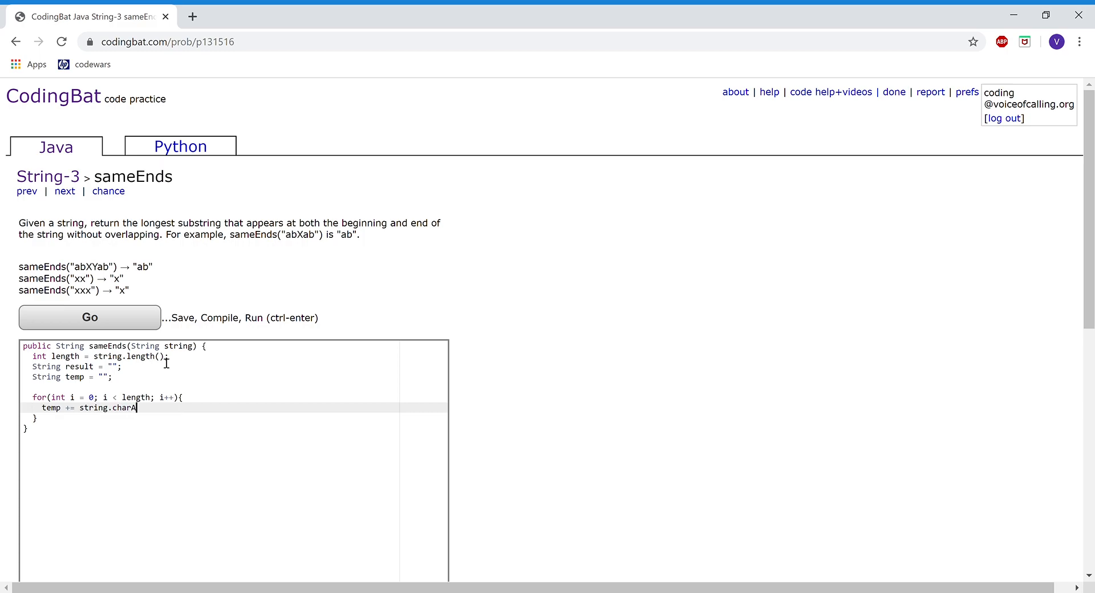
text(t(i);)
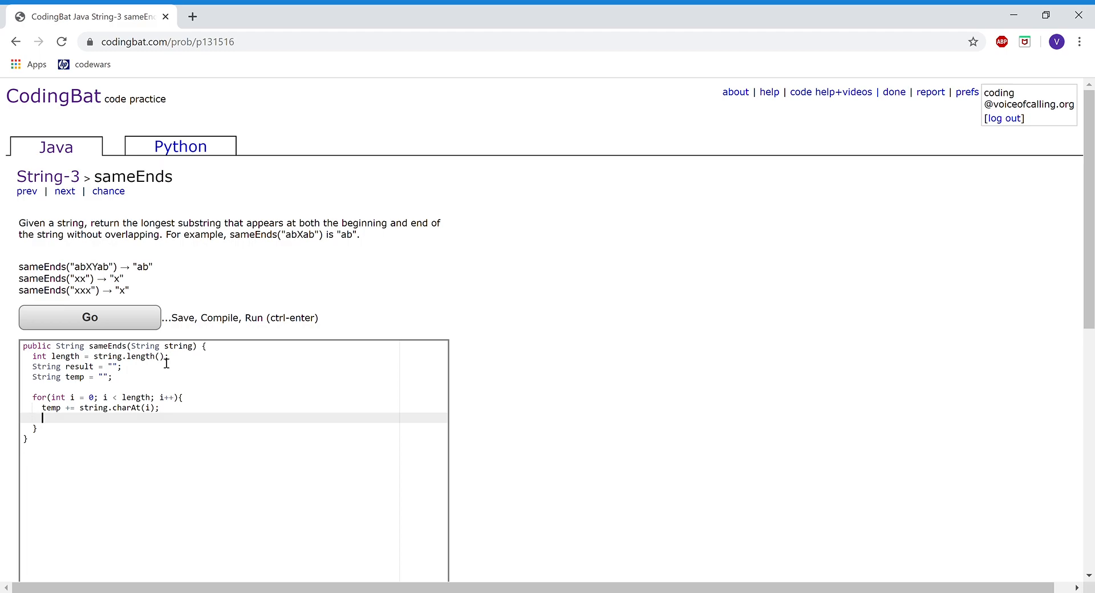
text(int t)
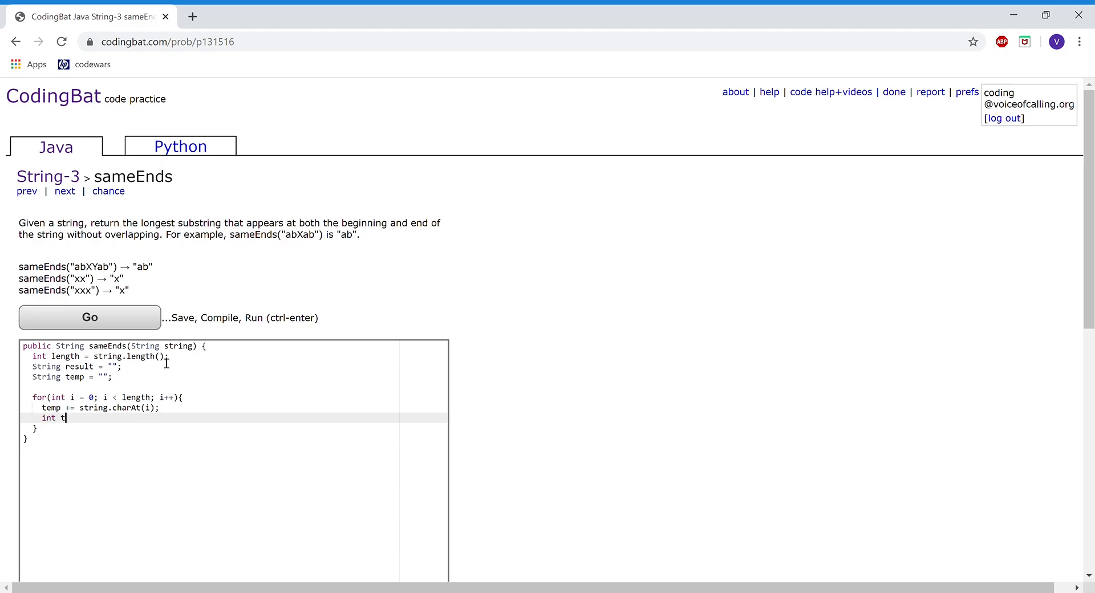
text(emplen)
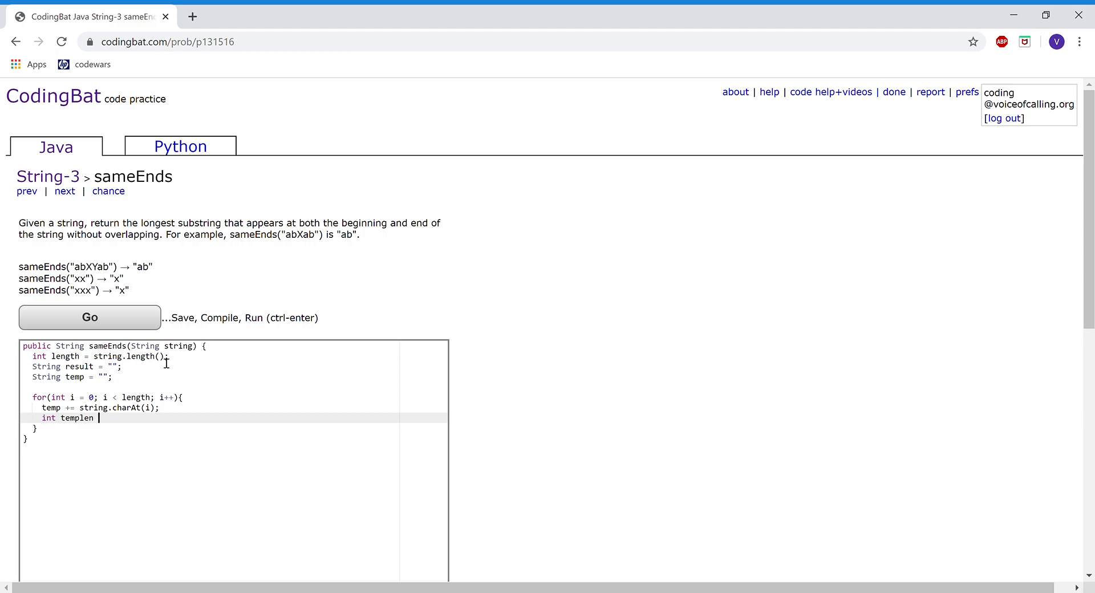
text(= temp.len)
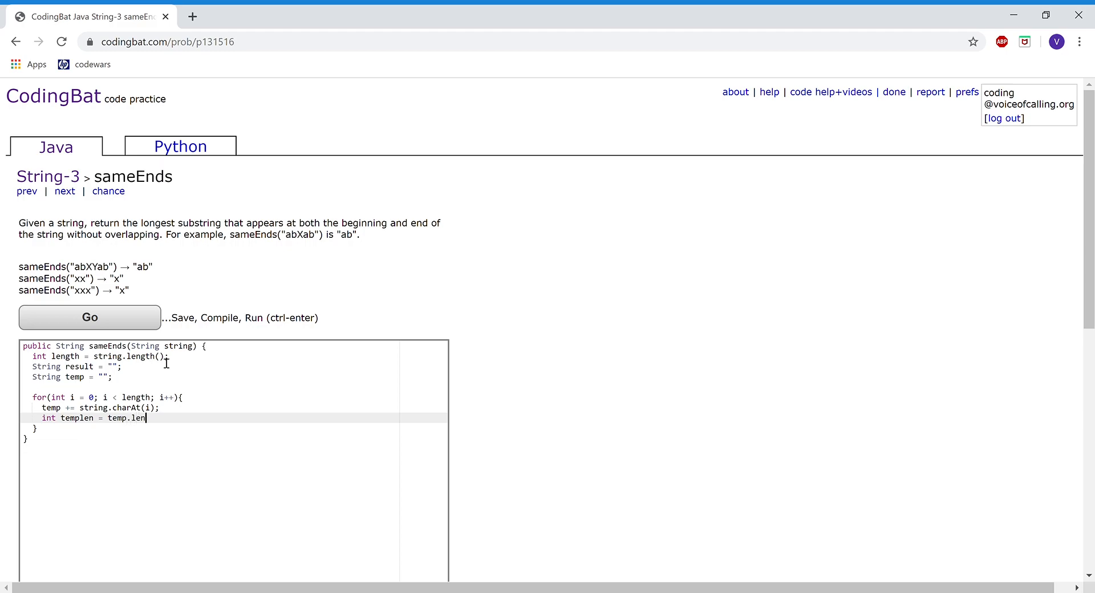
text(gth)
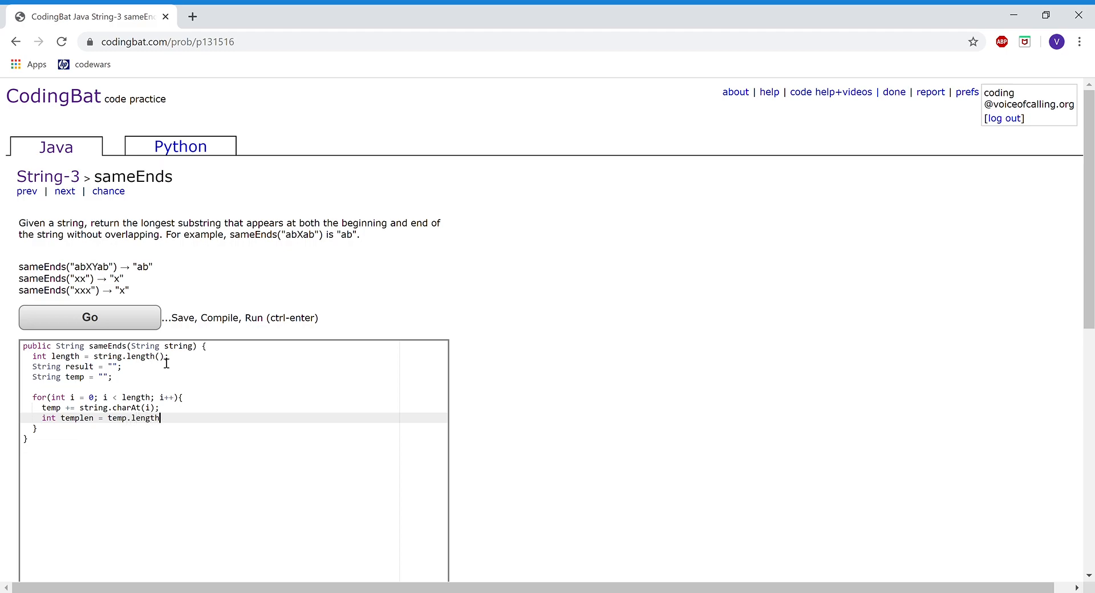
text(();)
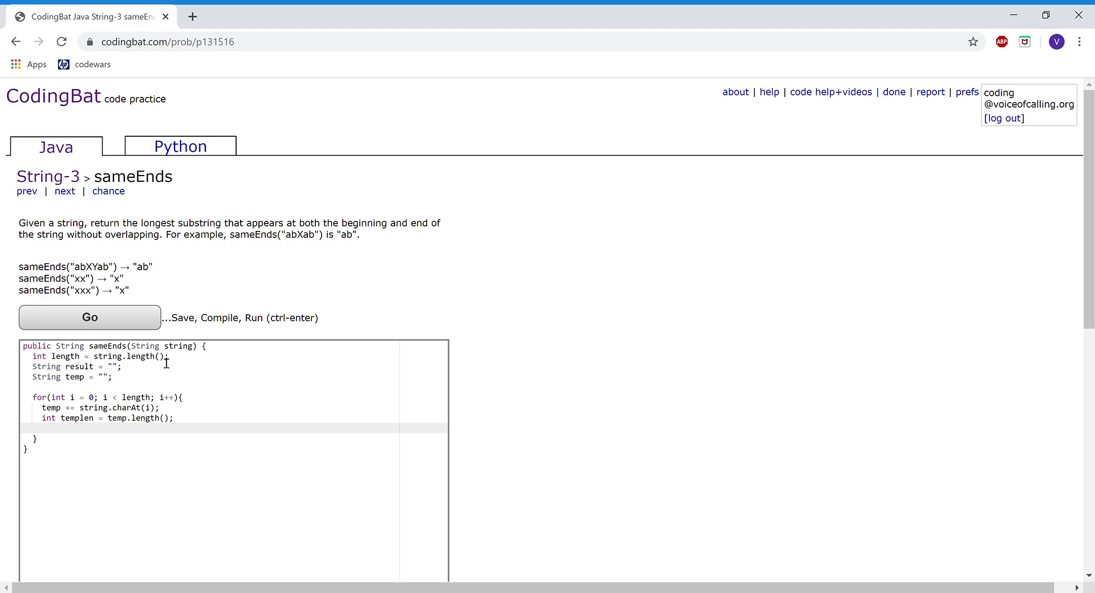
text(if(i < length /)
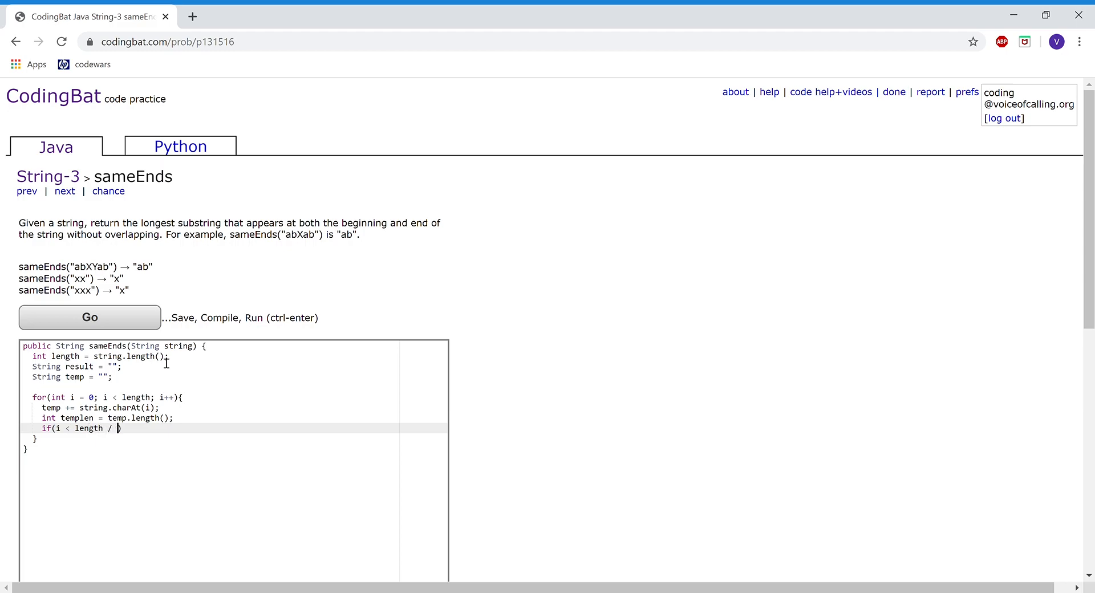
text(2 &&)
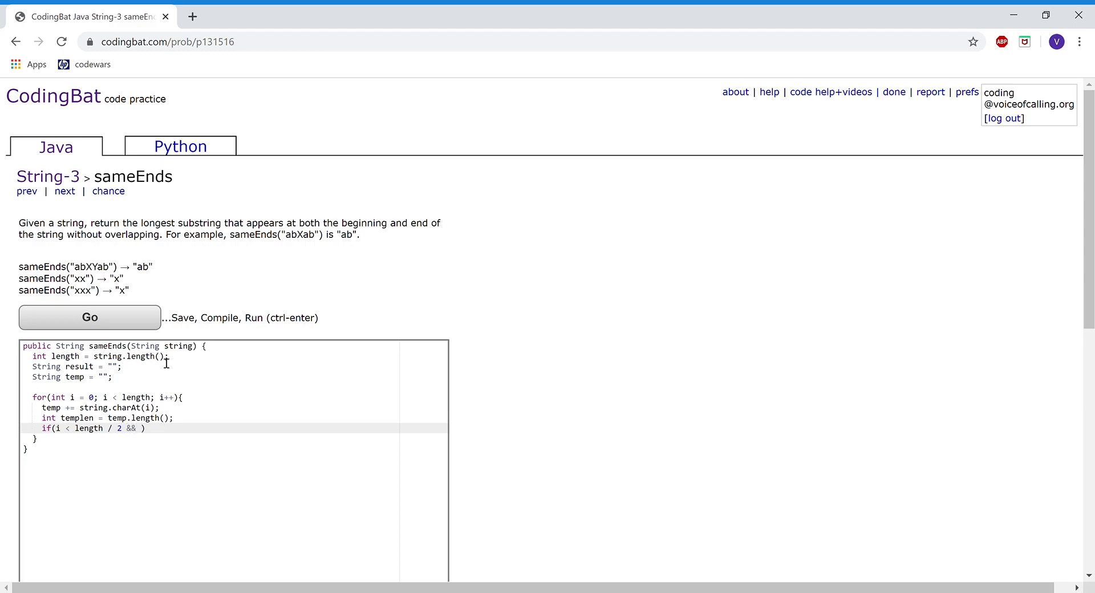
text(temp.)
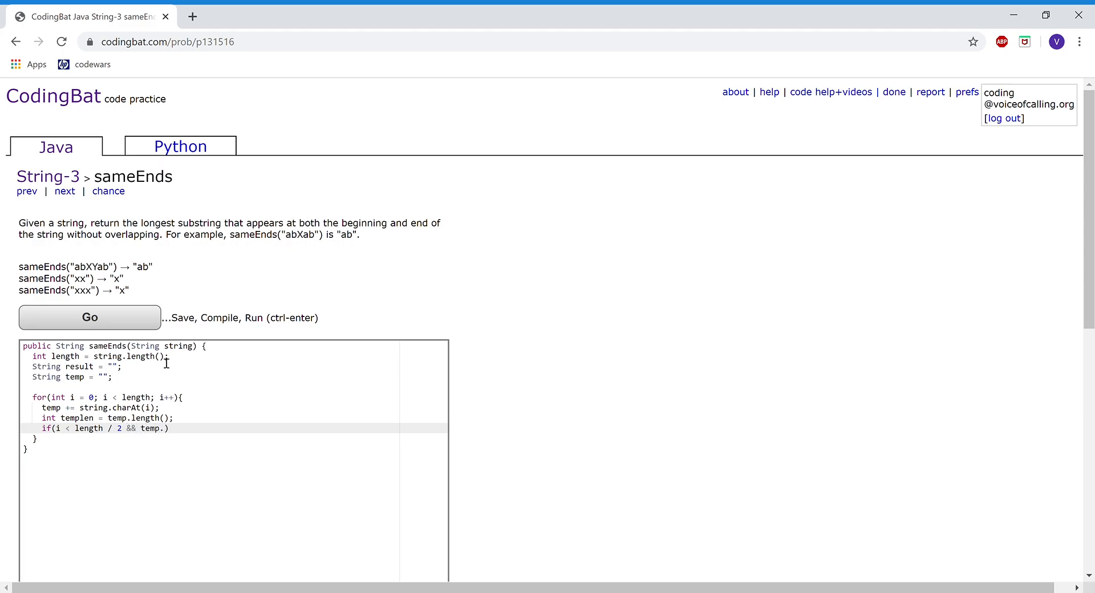
text(equals()
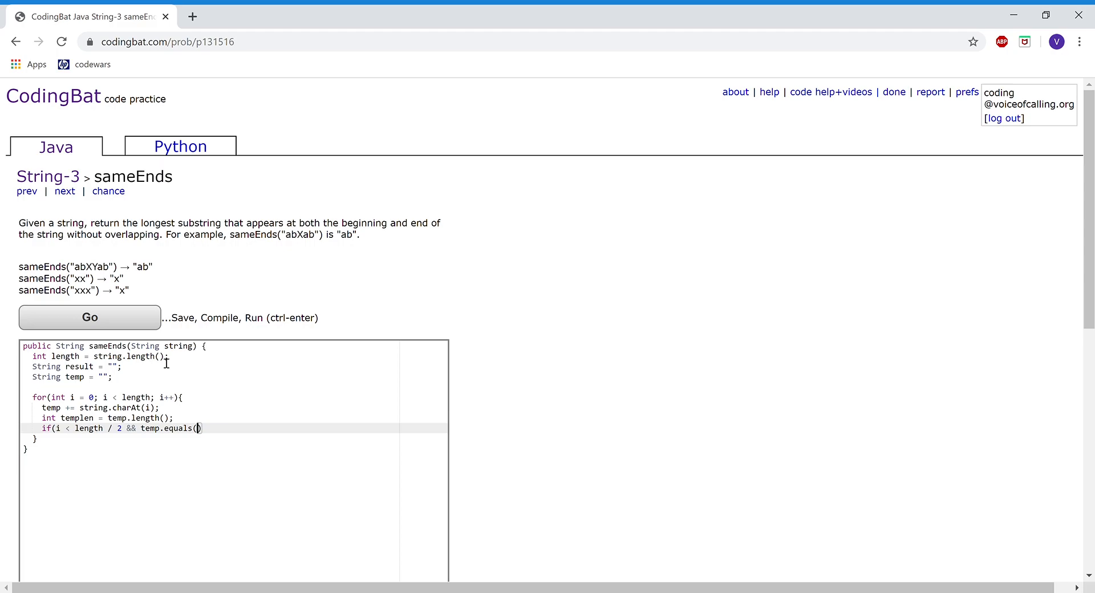
text(string.substrin)
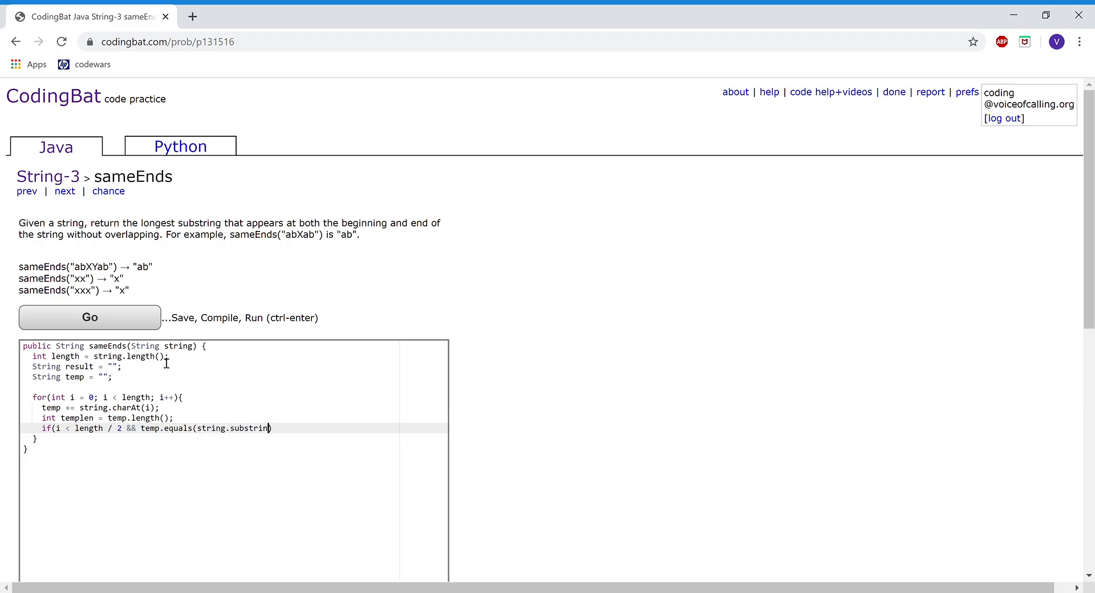
text(g(length)
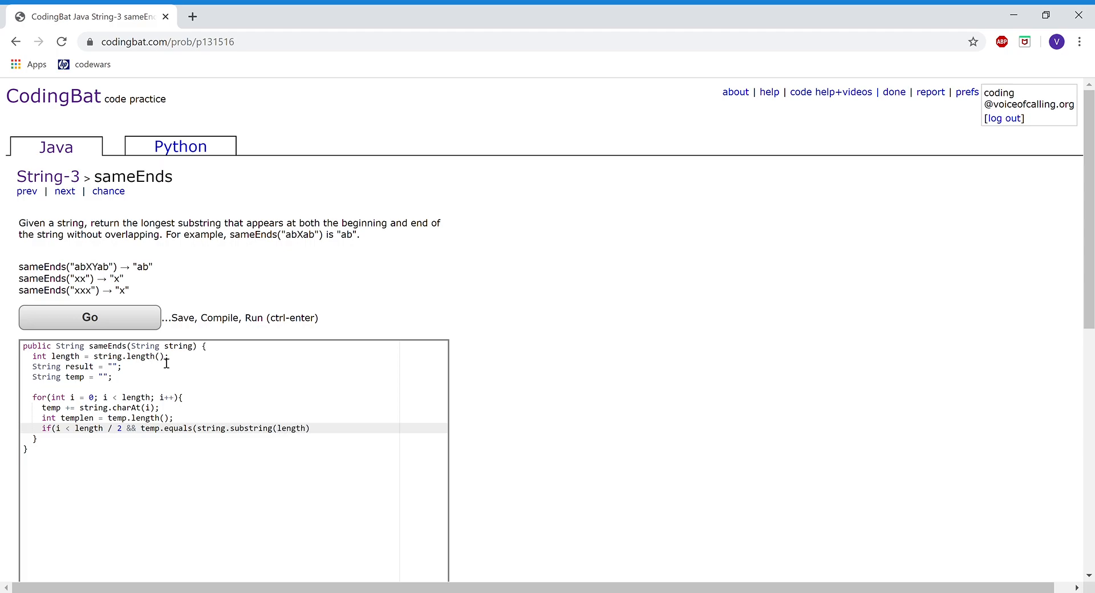
text(-templen)
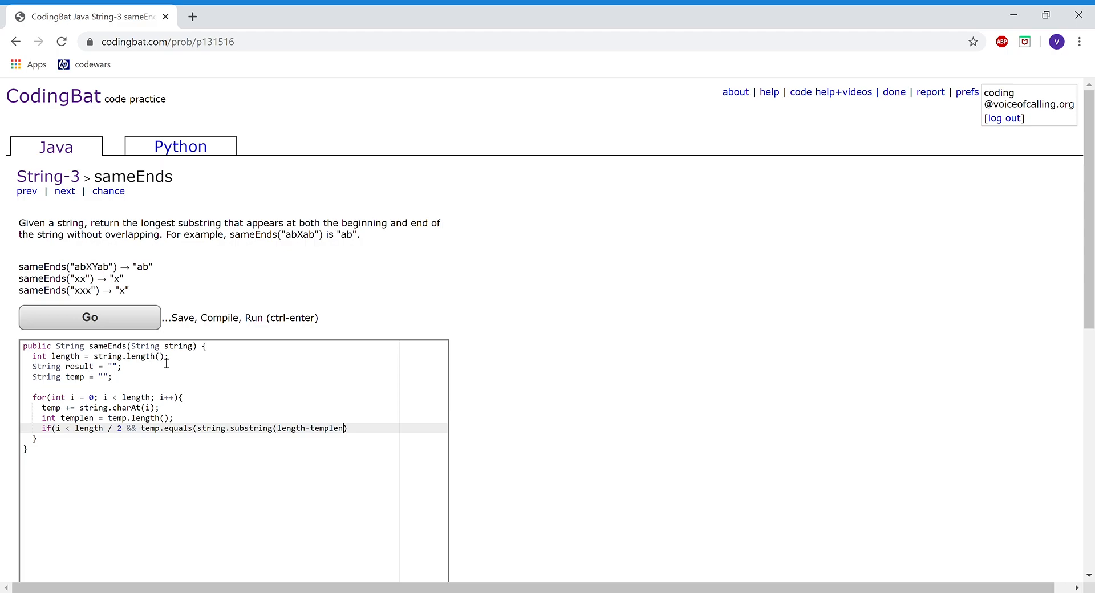
text(, leng)
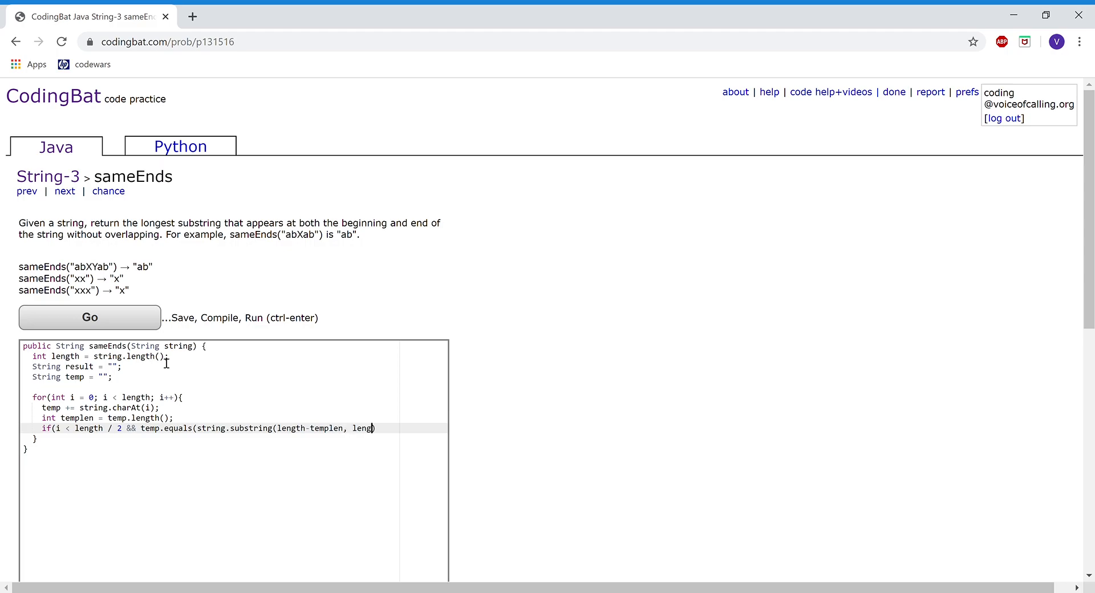
text(th))
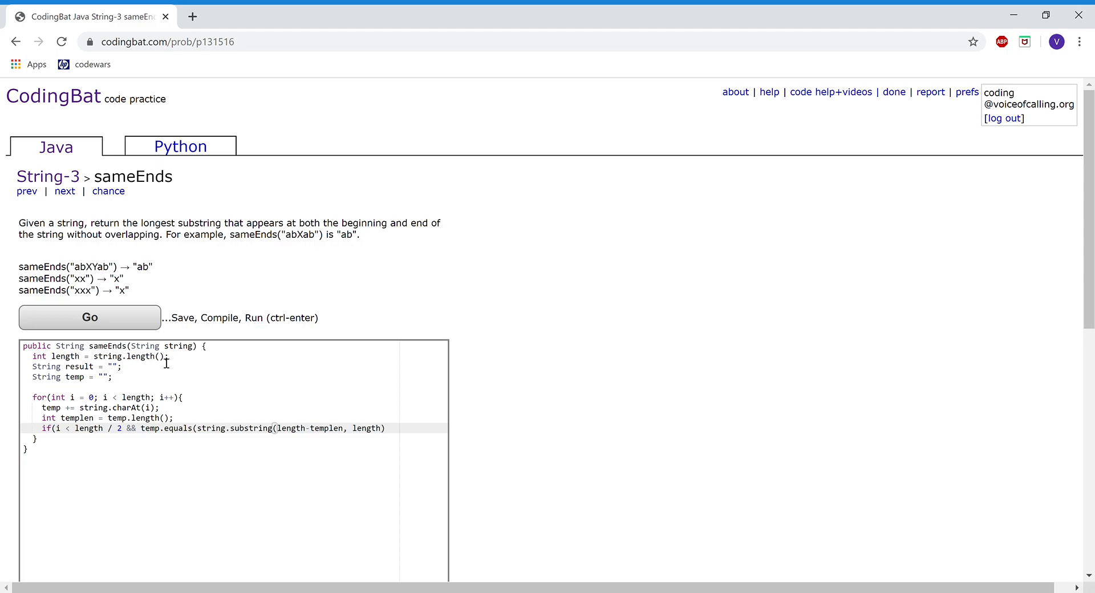
text()))
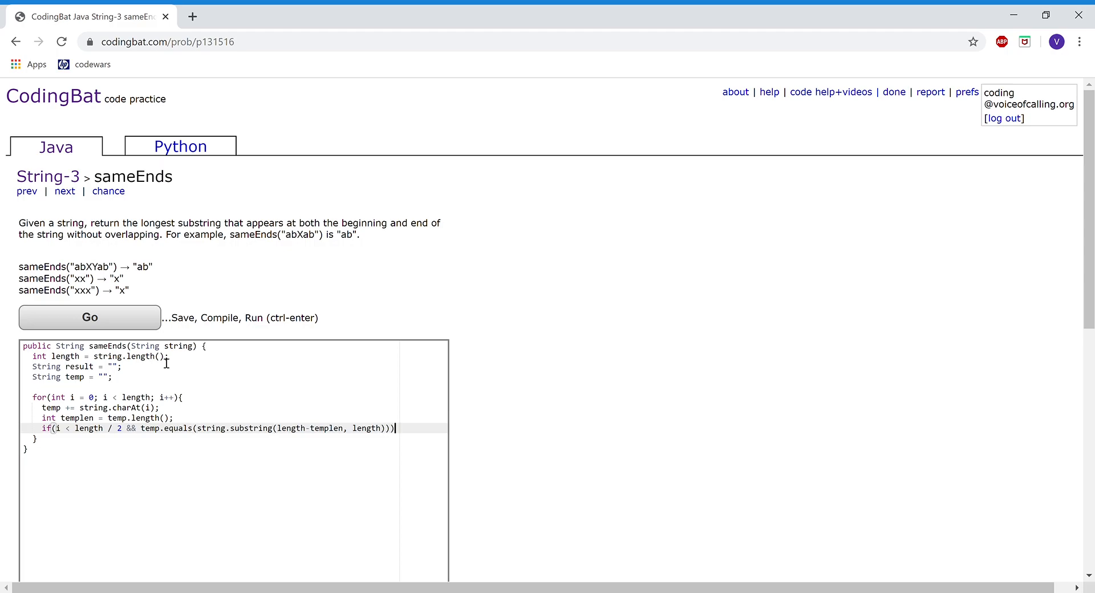
text({)
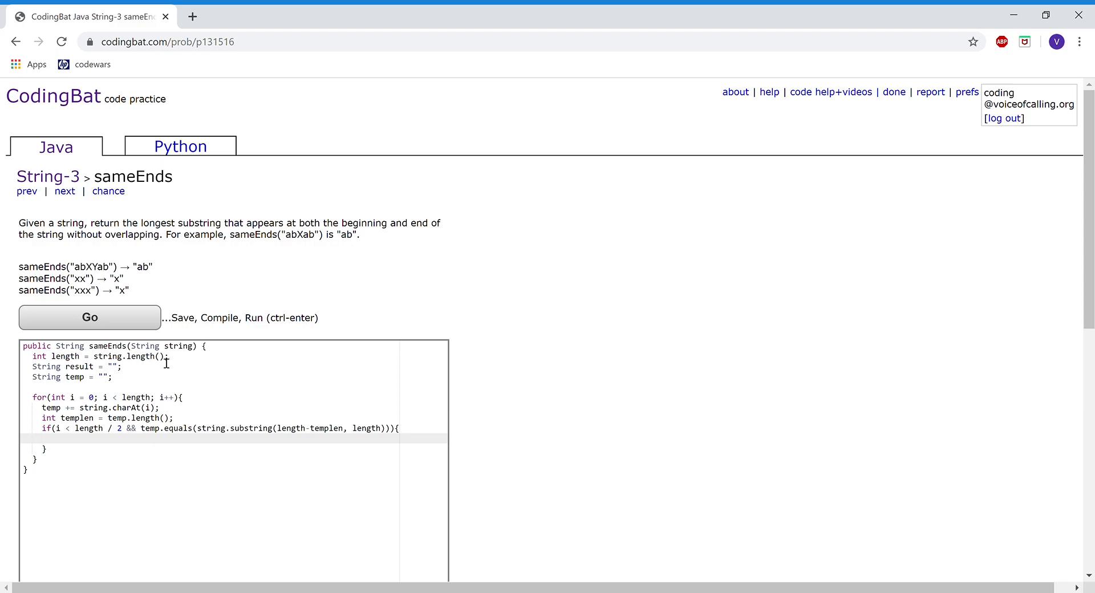
text(result)
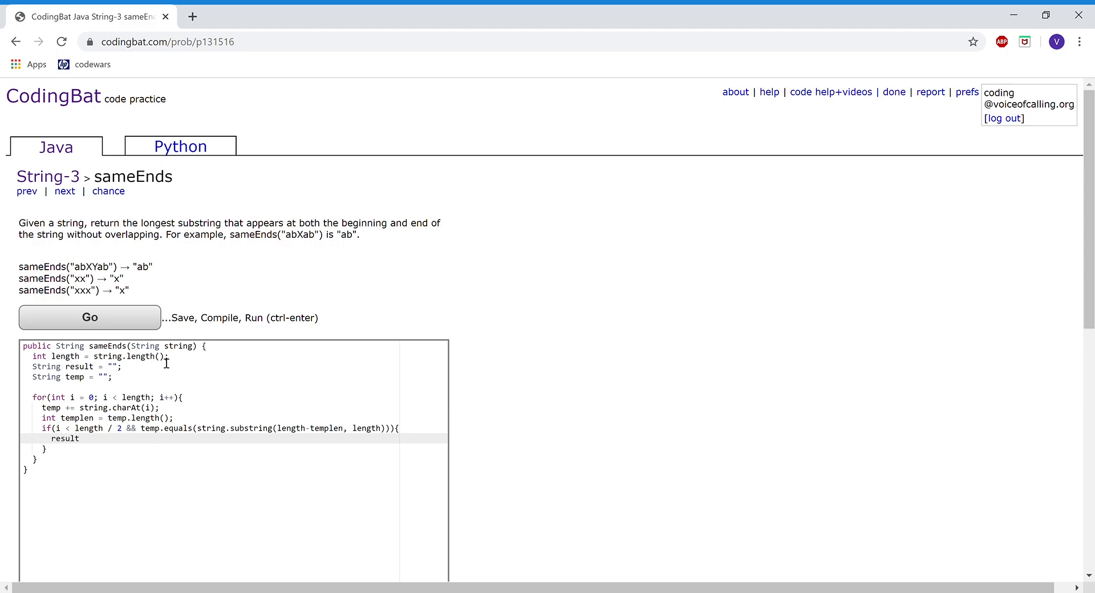
text(= temp;)
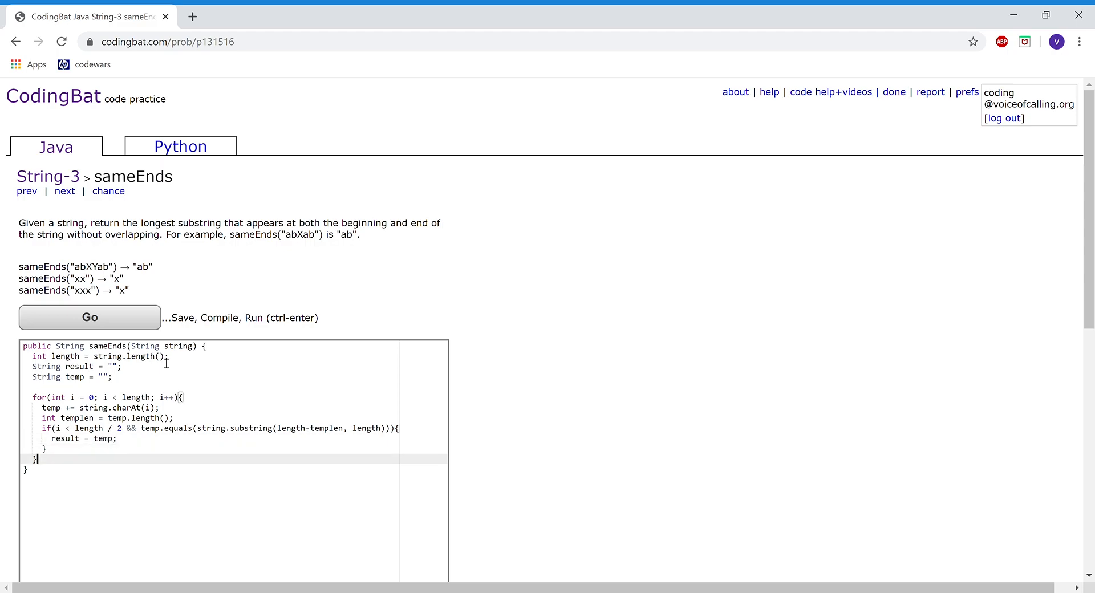
text(re)
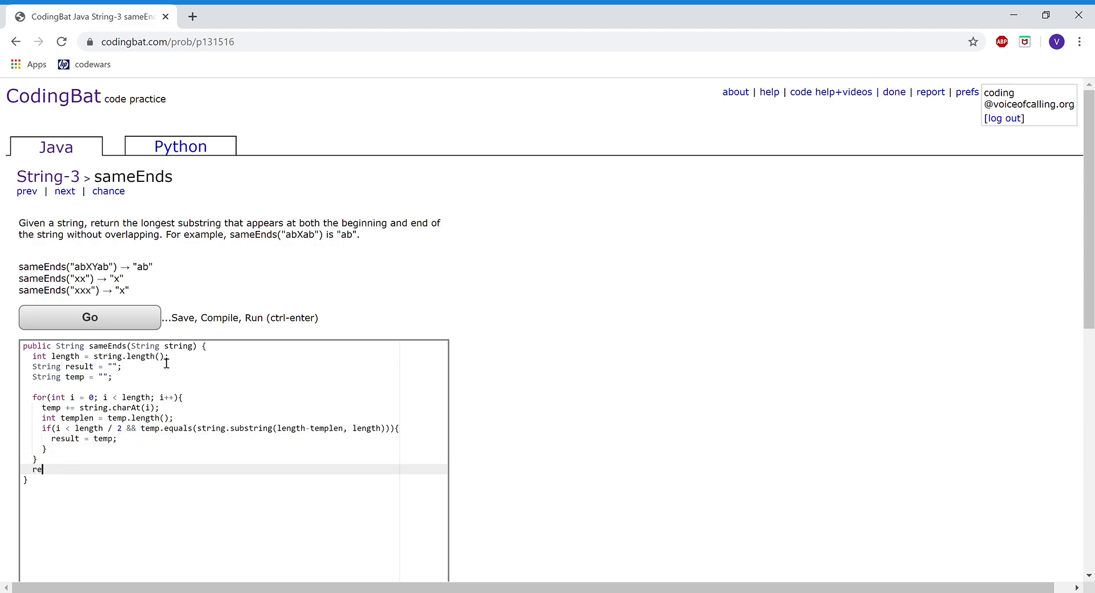
text(turn result)
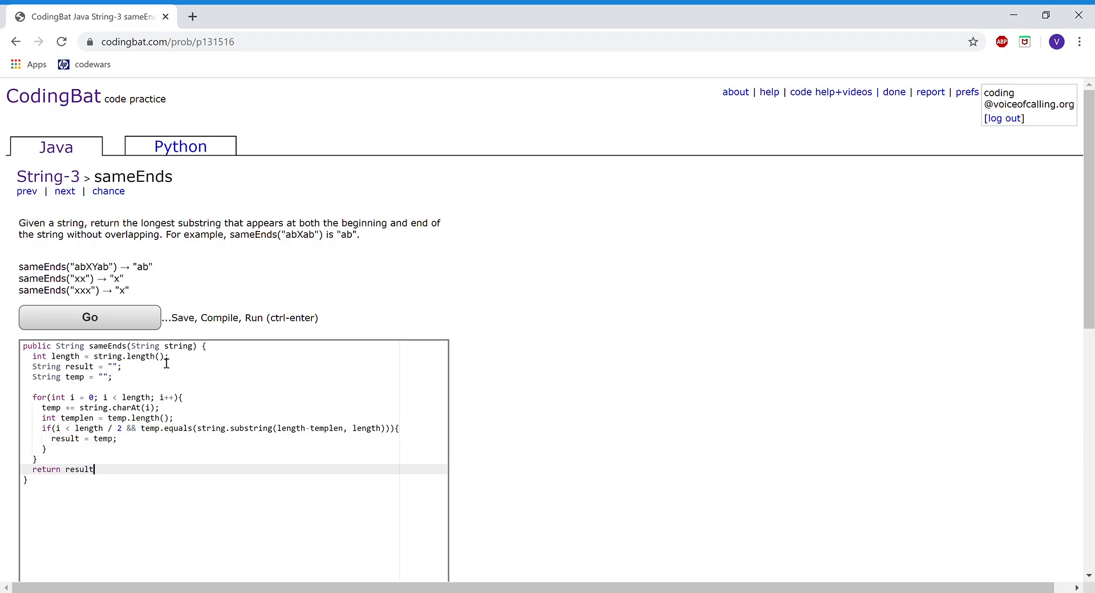